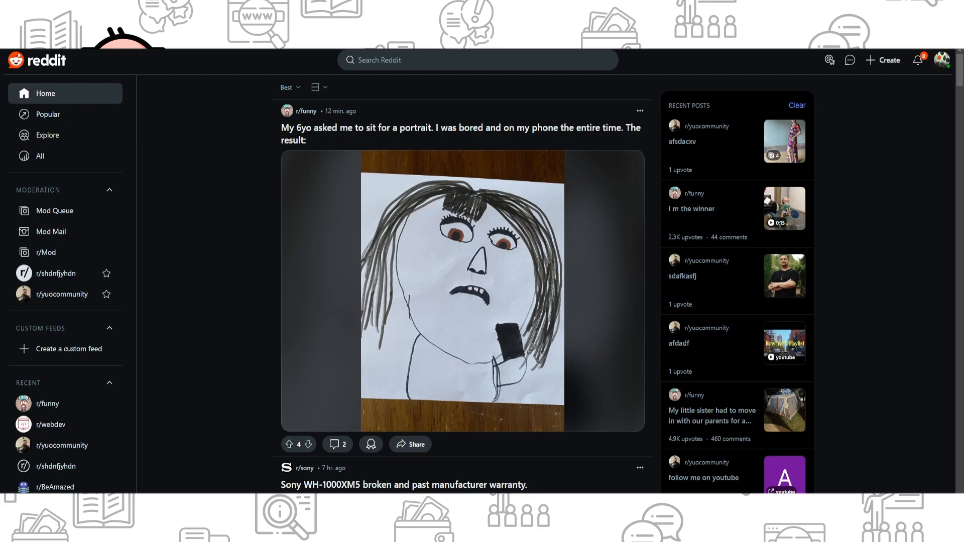
# Step: Open the avatar dropdown menu from the top-right of the Reddit home feed
pyautogui.click(942, 60)
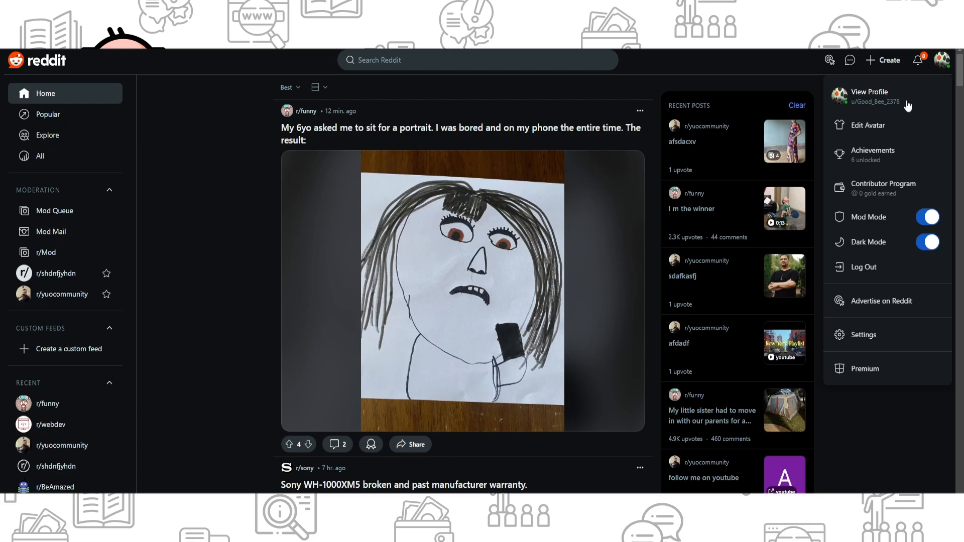
pyautogui.moveTo(885, 109)
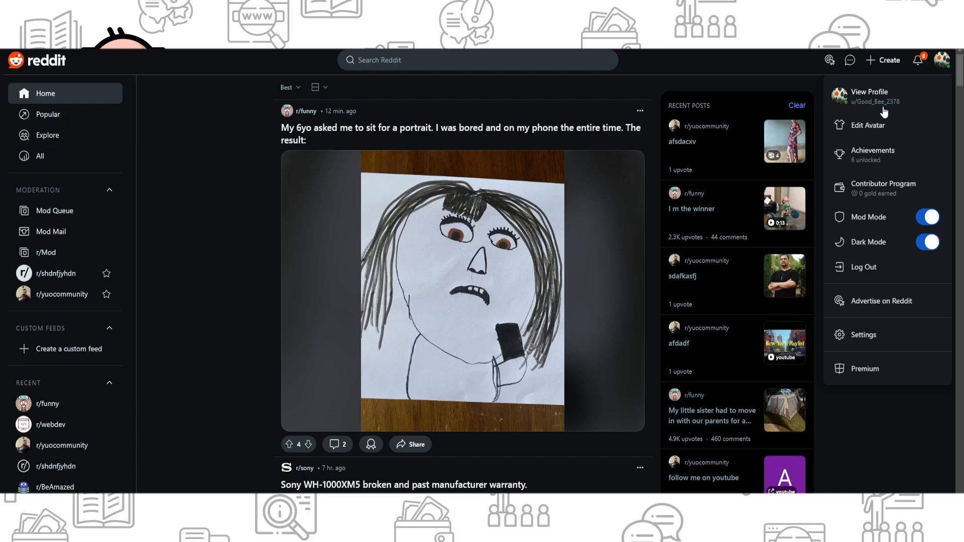
pyautogui.moveTo(863, 341)
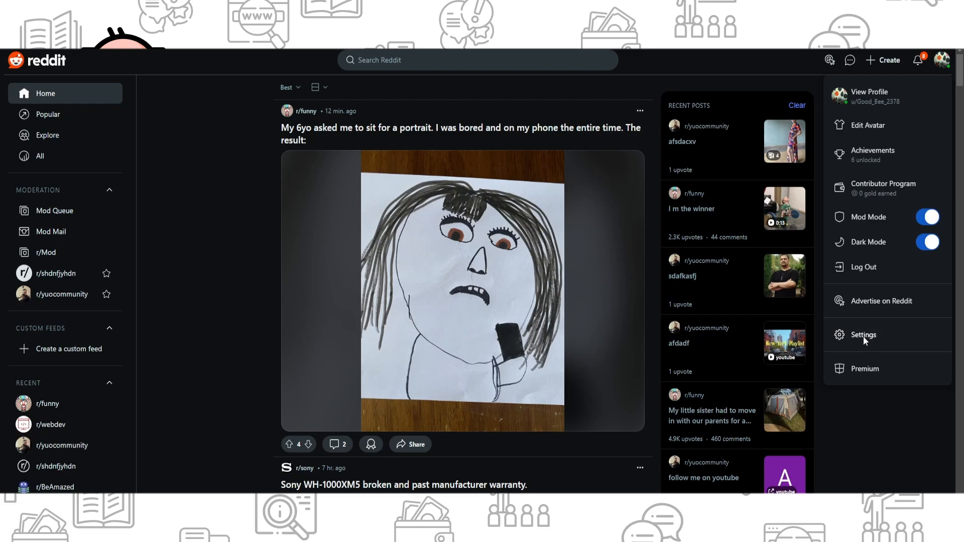
# Step: Go to Settings and switch to the Profile tab
pyautogui.click(863, 334)
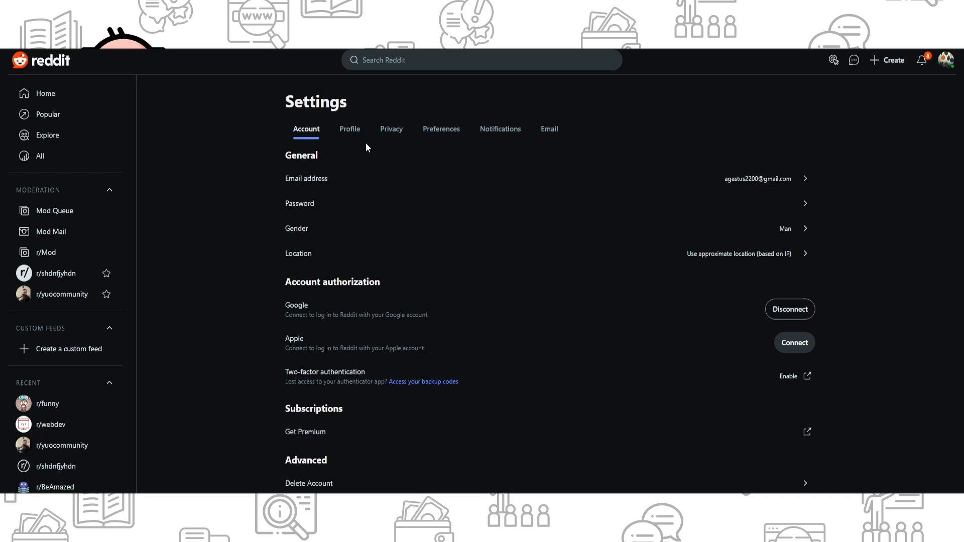
pyautogui.click(350, 129)
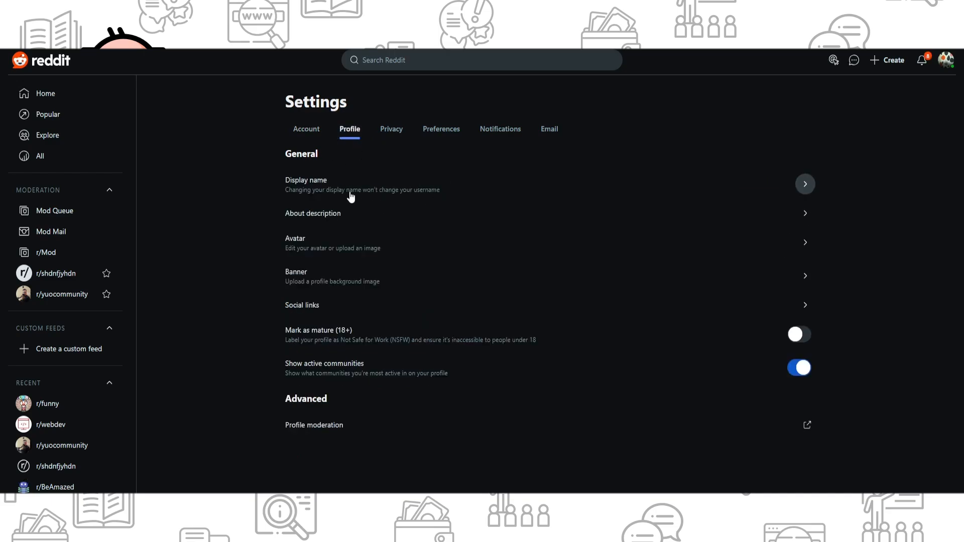
pyautogui.click(804, 184)
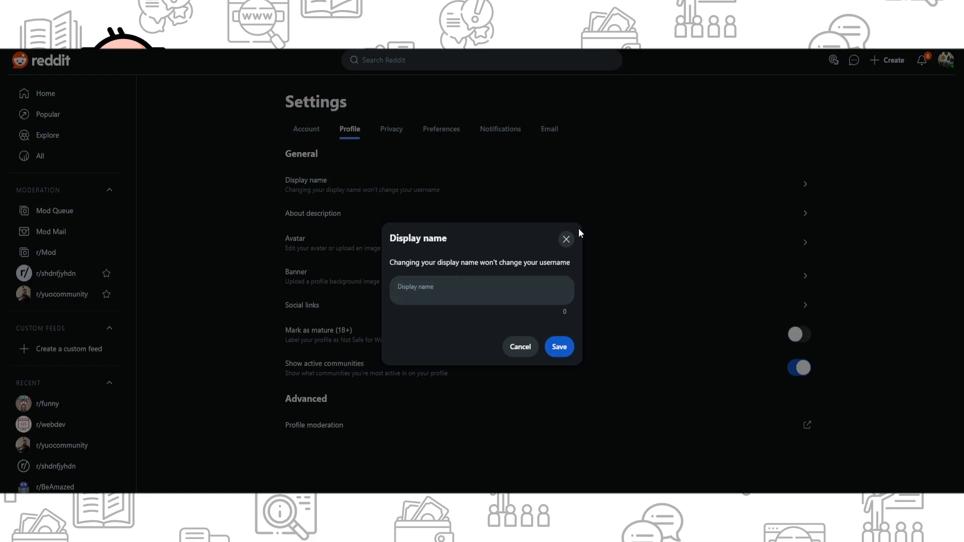
pyautogui.click(565, 239)
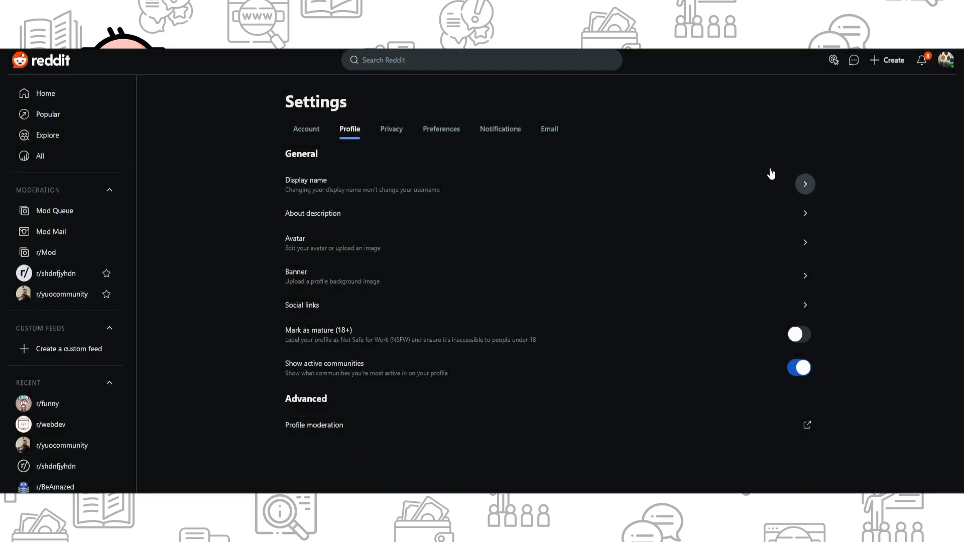
pyautogui.moveTo(768, 136)
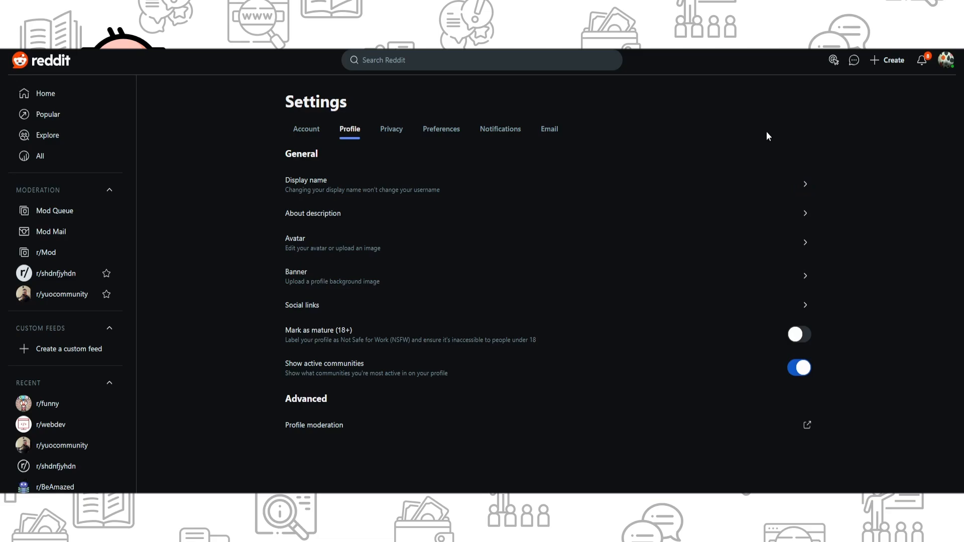
pyautogui.moveTo(922, 59)
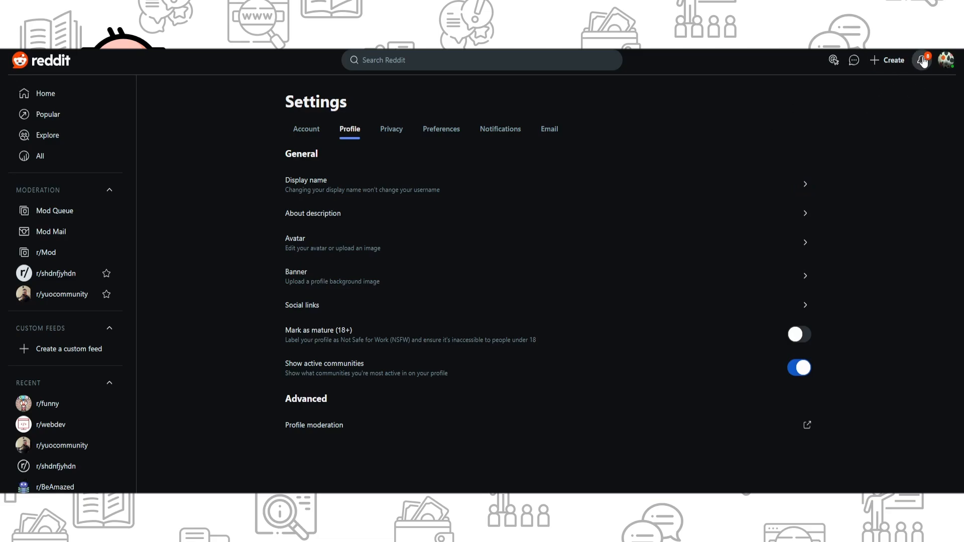
# Step: Open the avatar menu and switch to the Account settings section
pyautogui.click(949, 60)
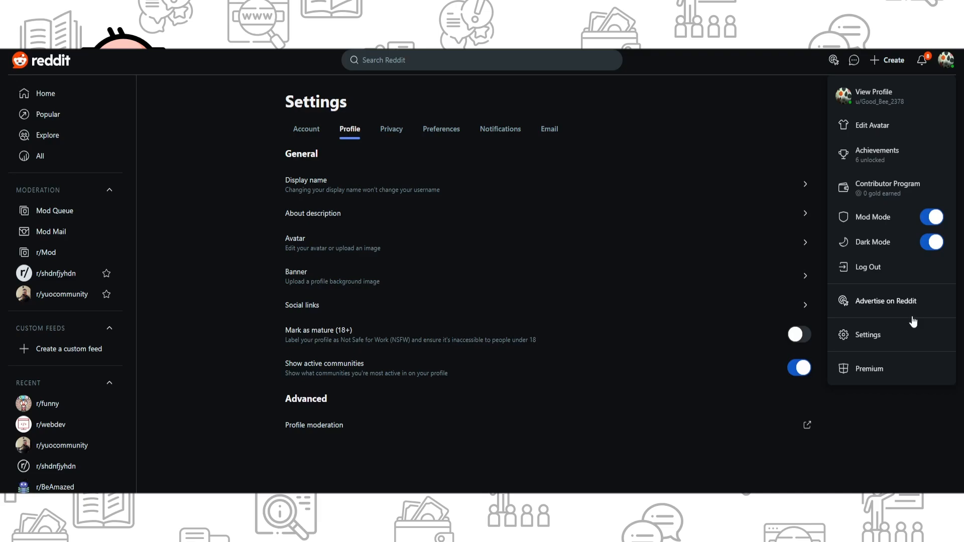
pyautogui.moveTo(500, 129)
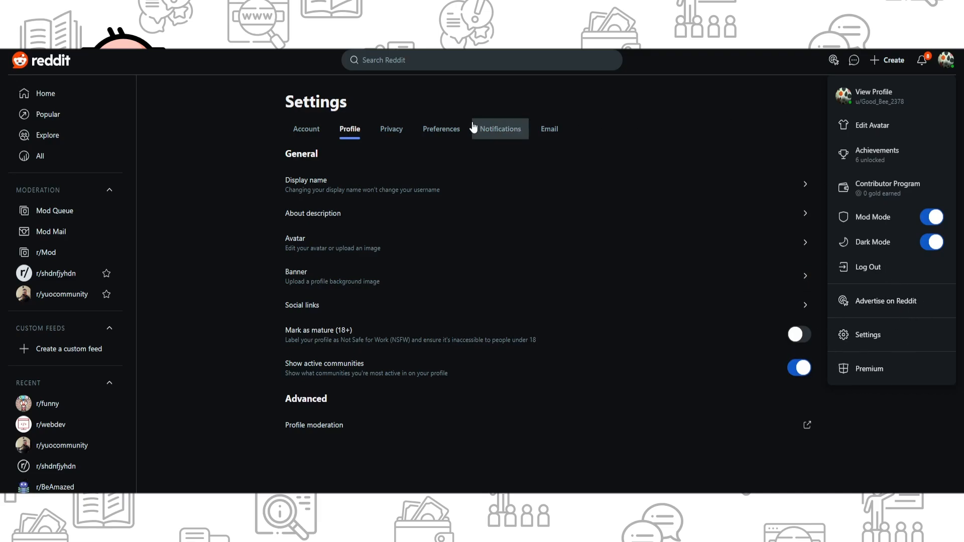
pyautogui.click(306, 129)
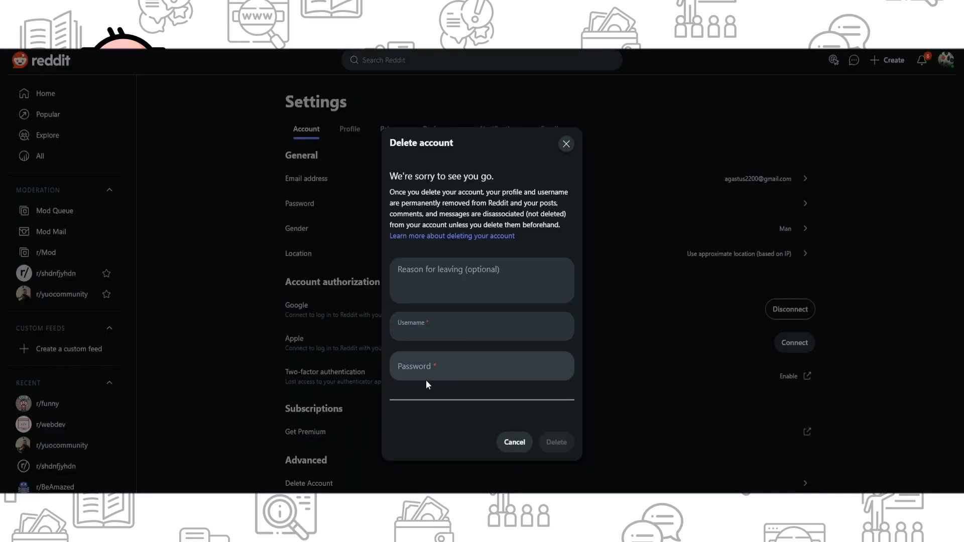
# Step: Click into the Delete account form fields, then dismiss the form without submitting
pyautogui.click(481, 374)
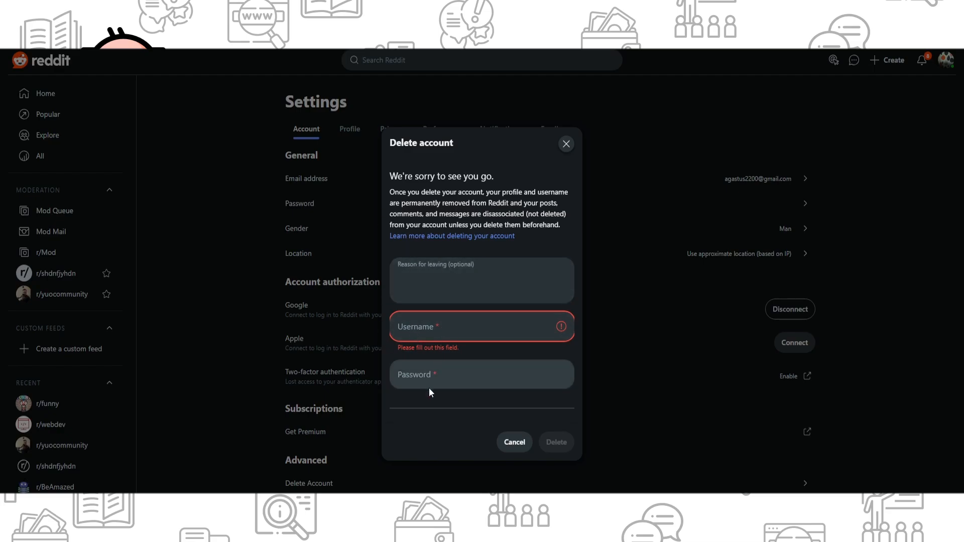
pyautogui.click(482, 281)
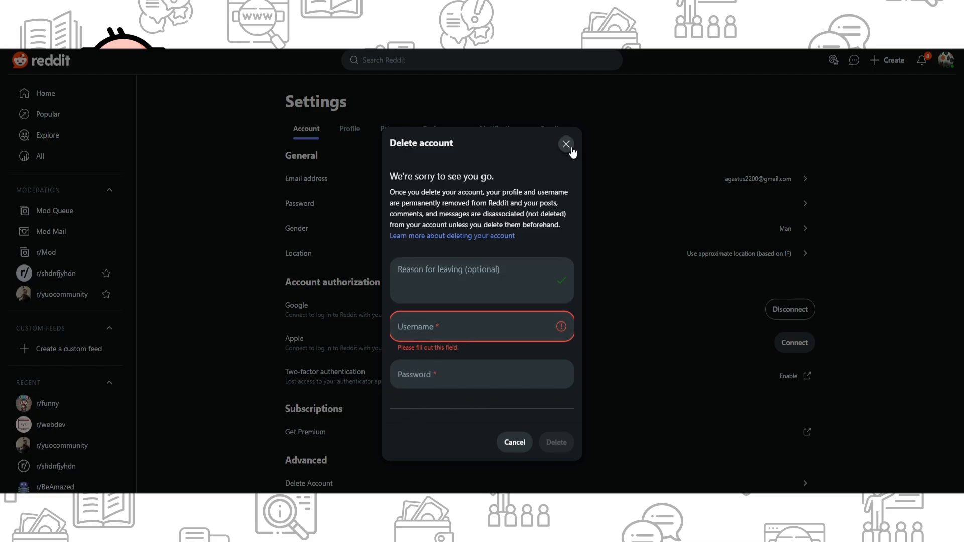
pyautogui.click(566, 144)
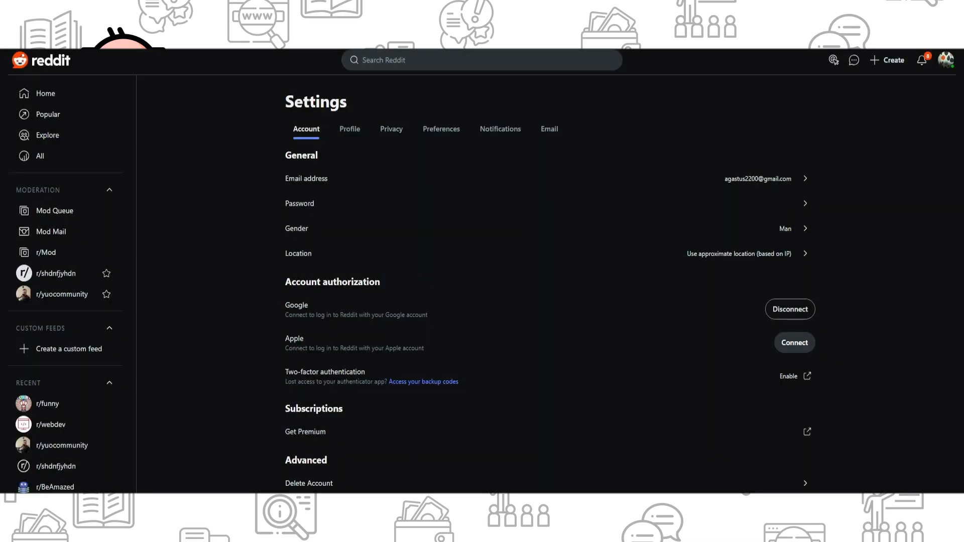